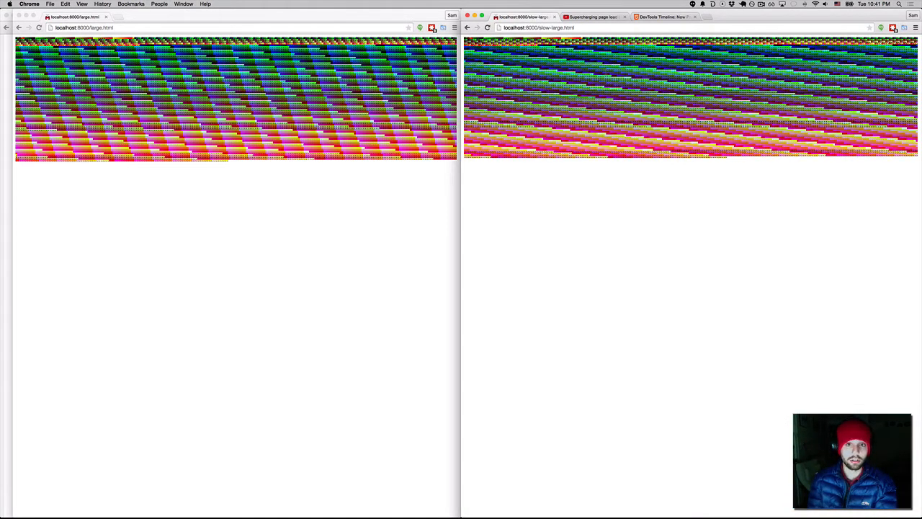
Open Developer Tools for slow-large.html in the right Chrome window
click(487, 27)
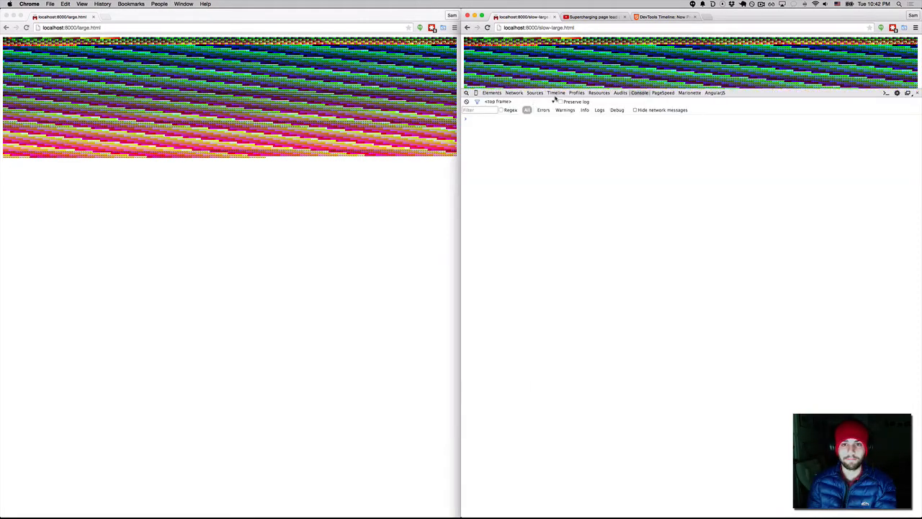
Record a Timeline capture of the slow-large page load in the right window
click(555, 93)
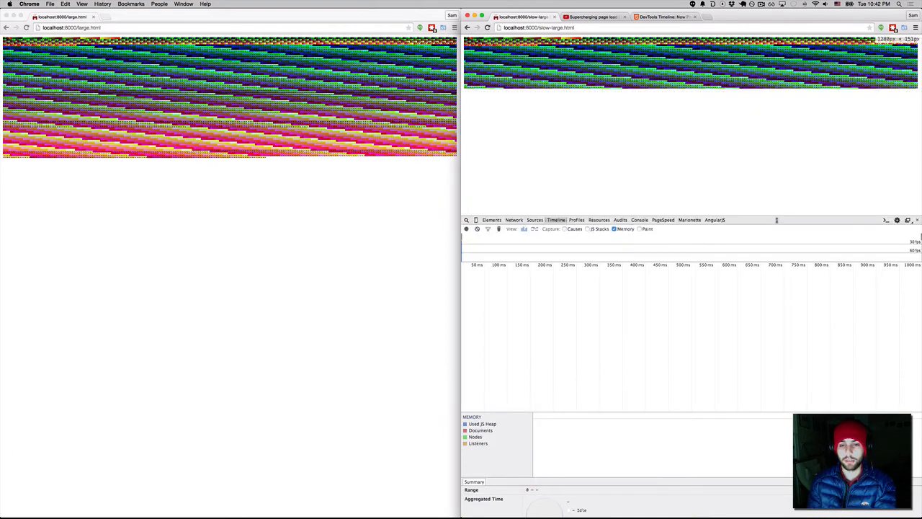
click(466, 229)
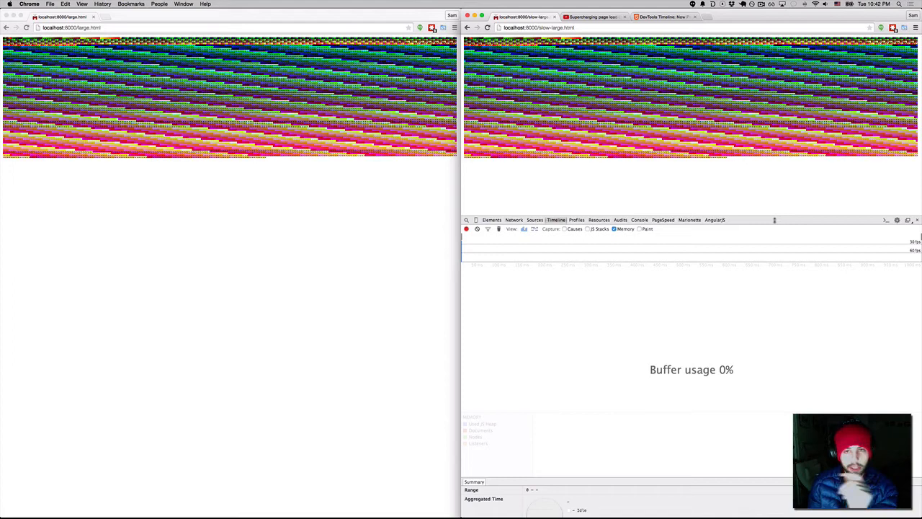
click(466, 228)
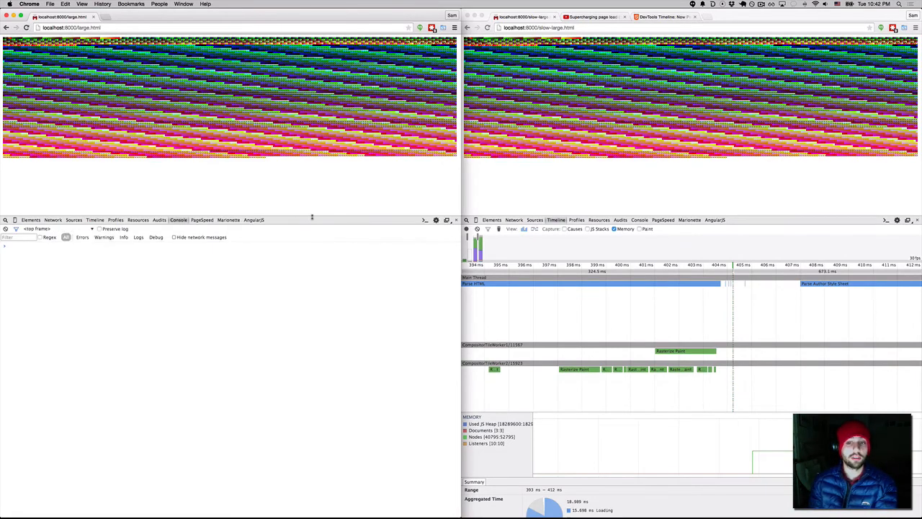
Switch the left window's DevTools to the Timeline panel for large.html
click(95, 220)
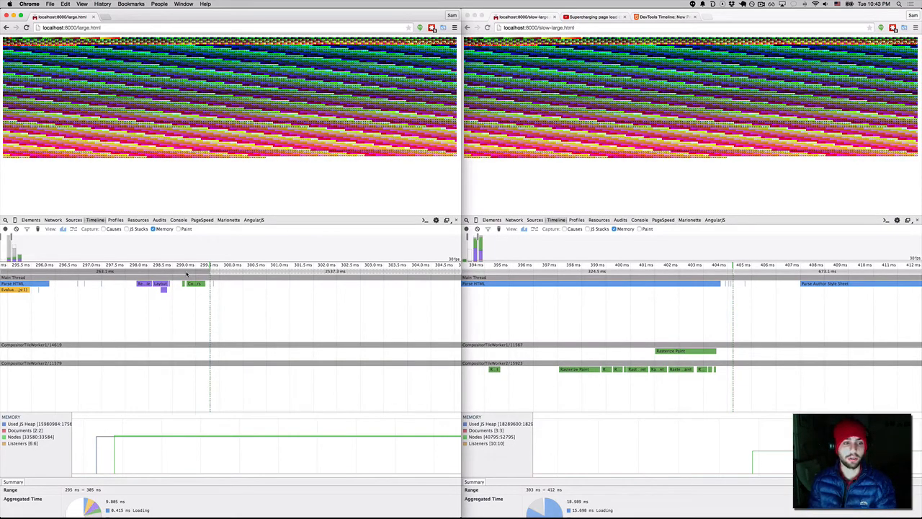
mouse_move(187, 184)
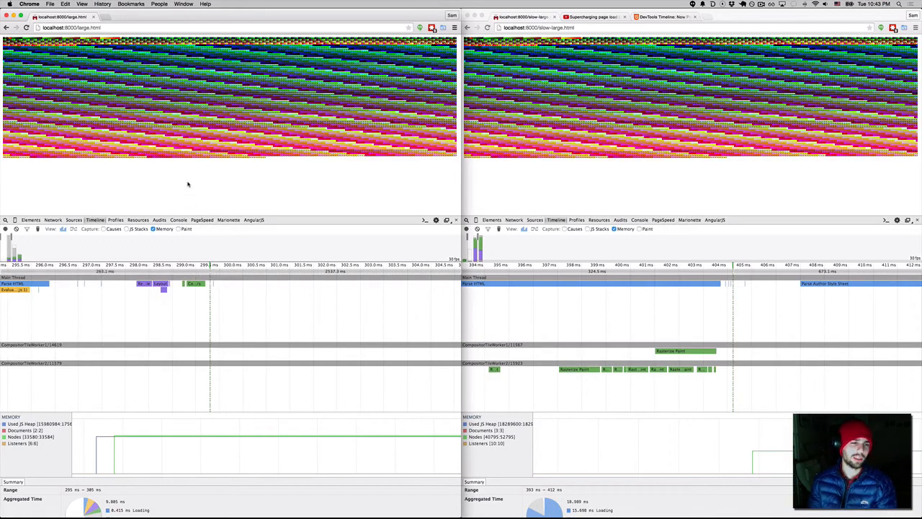